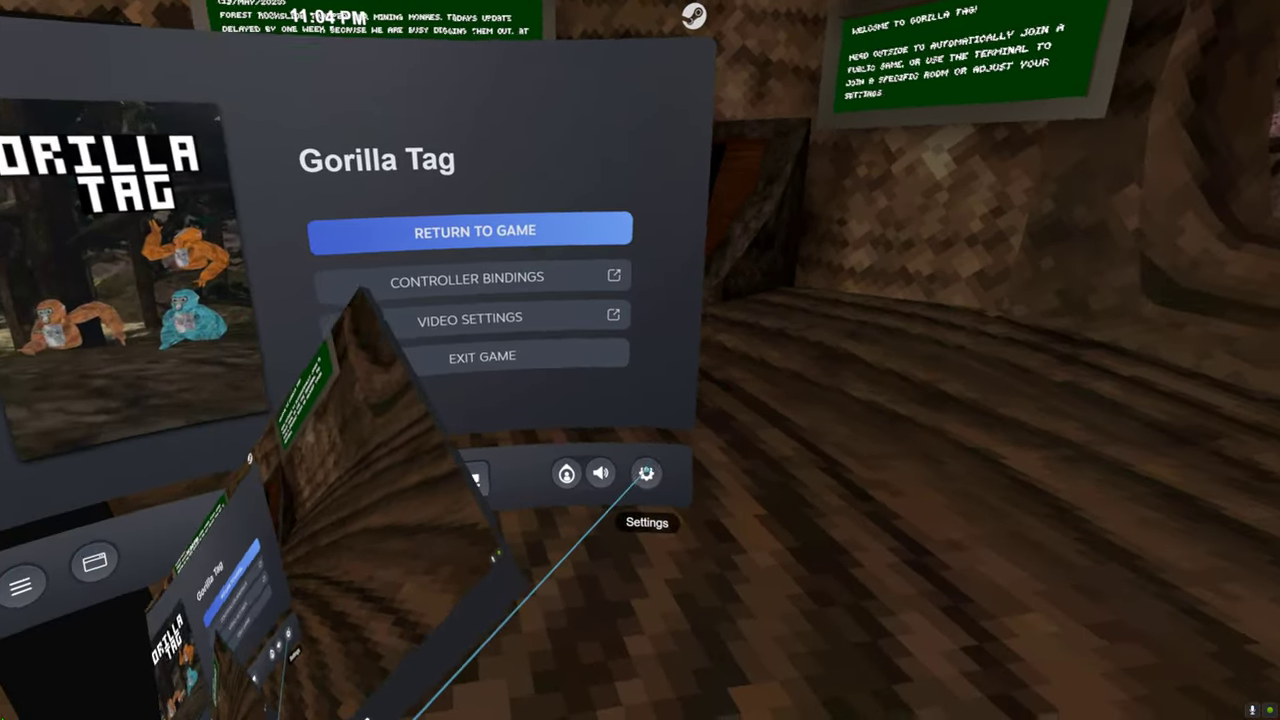
- Dock the SteamVR dashboard window onto the left controller over Gorilla Tag
left_click(469, 317)
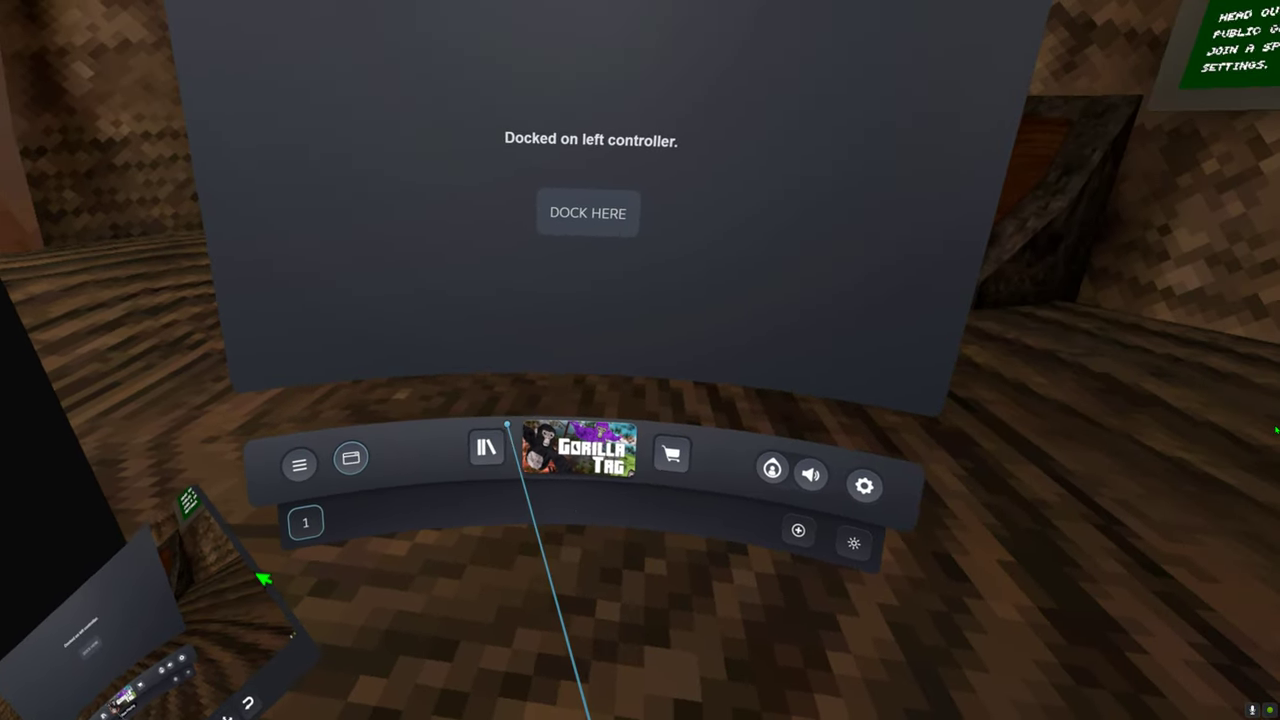
- Go to Settings > Video > Per-Application Video Settings for Gorilla Tag
left_click(864, 486)
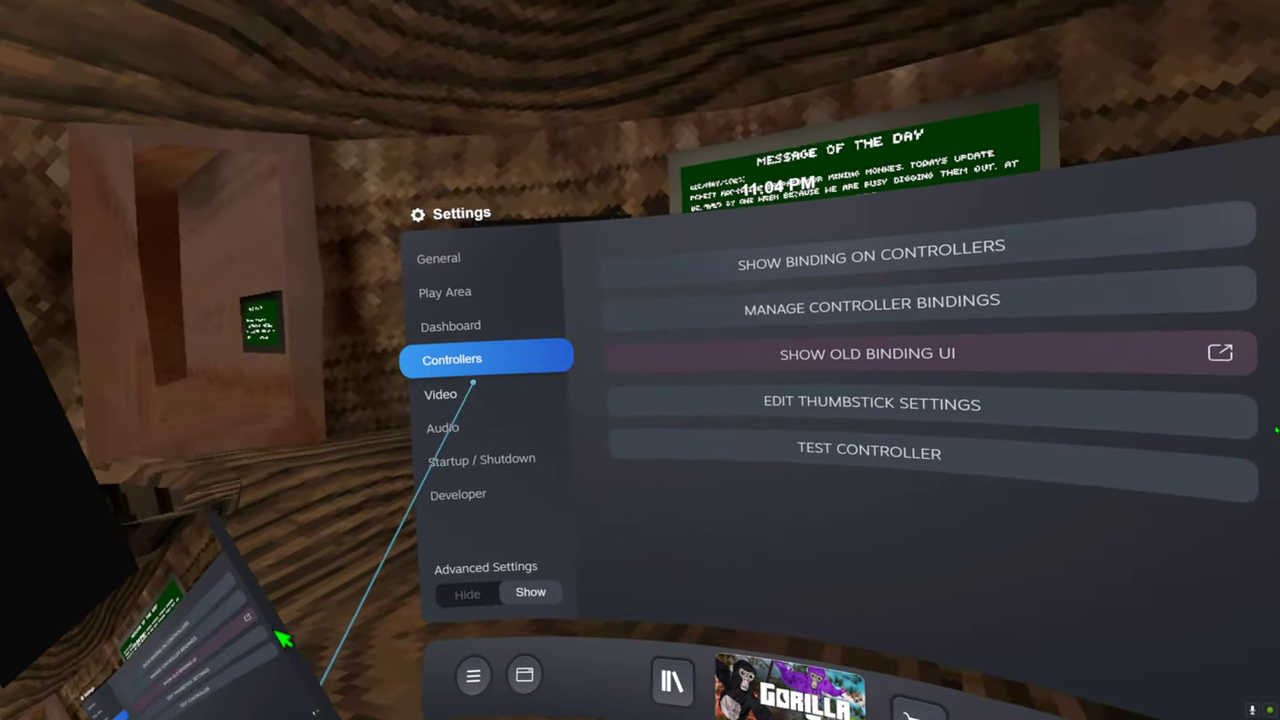
left_click(440, 393)
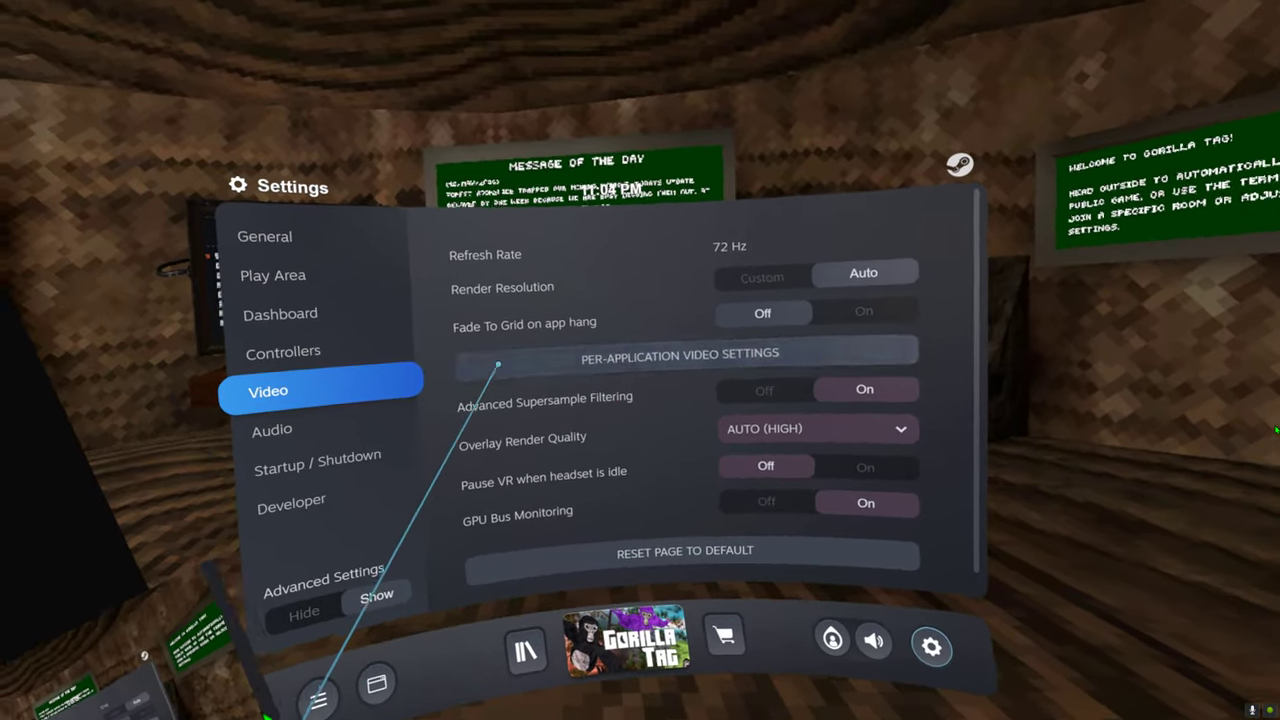
left_click(679, 353)
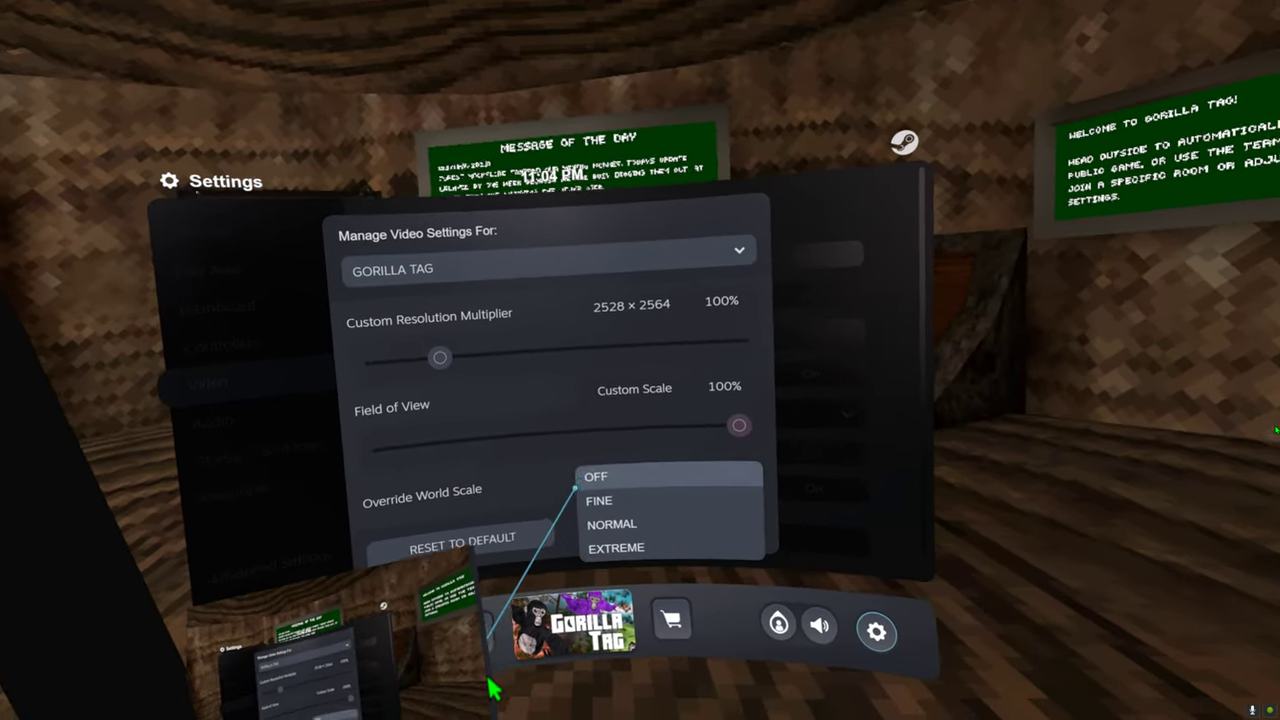
- Set Override World Scale to Fine, then change it to Normal
left_click(599, 500)
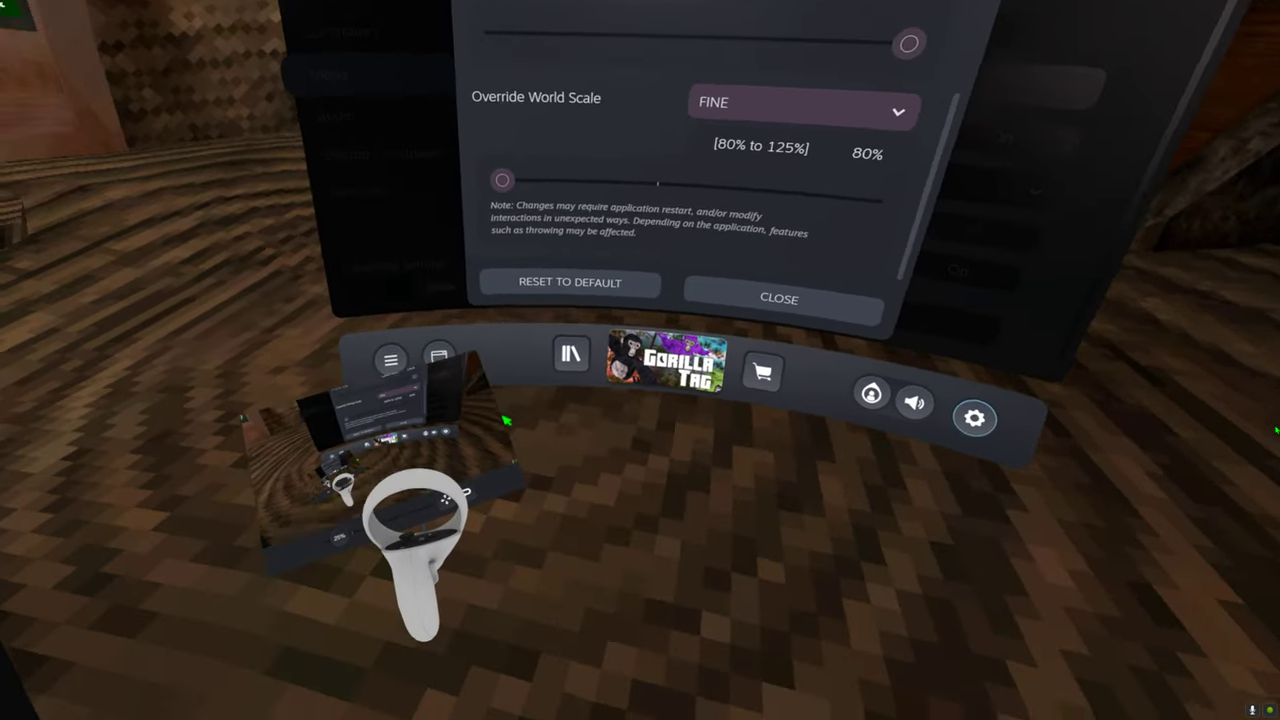
left_click(779, 298)
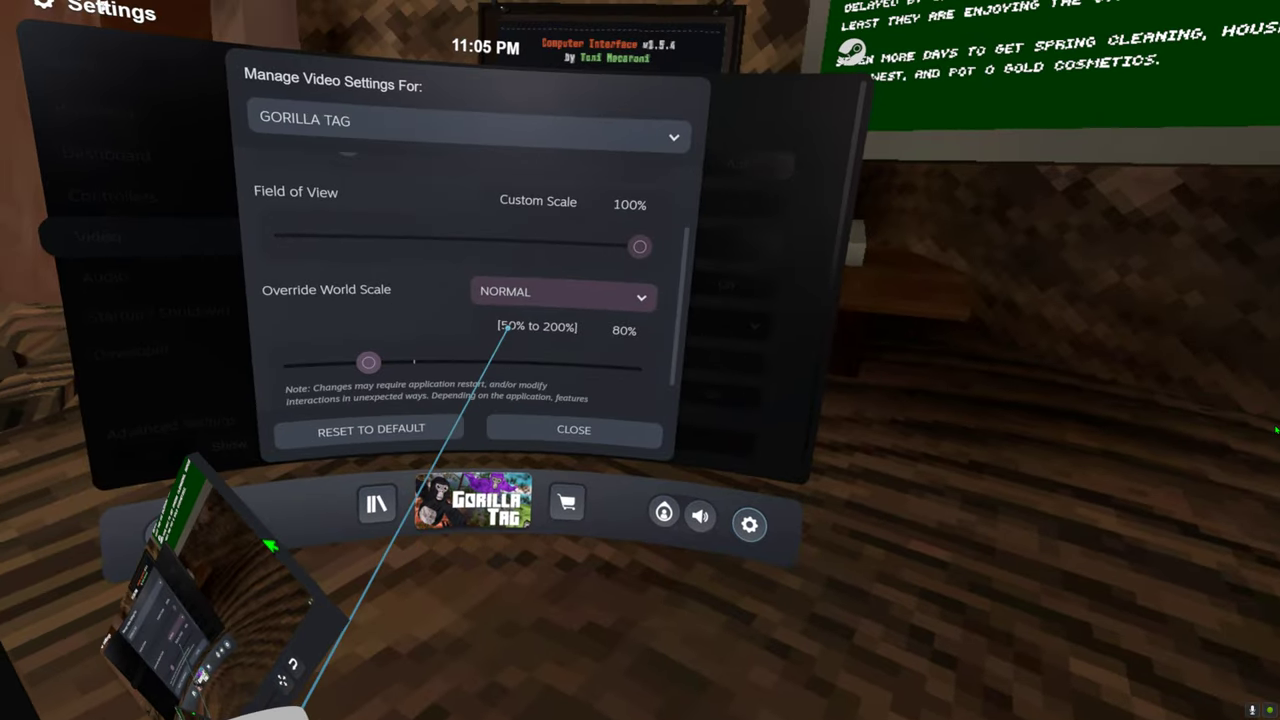
- Choose Extreme (10%–1000%) for Gorilla Tag's world scale override and close the dashboard
left_click(573, 429)
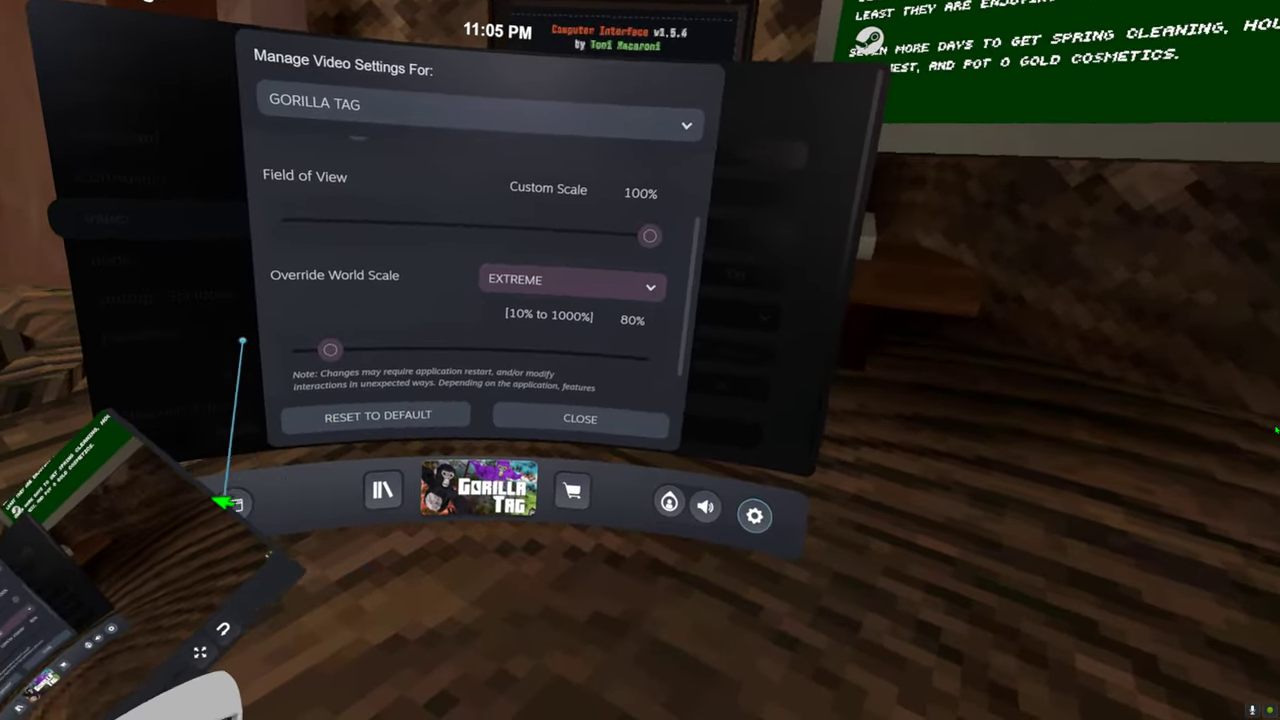
left_click(580, 418)
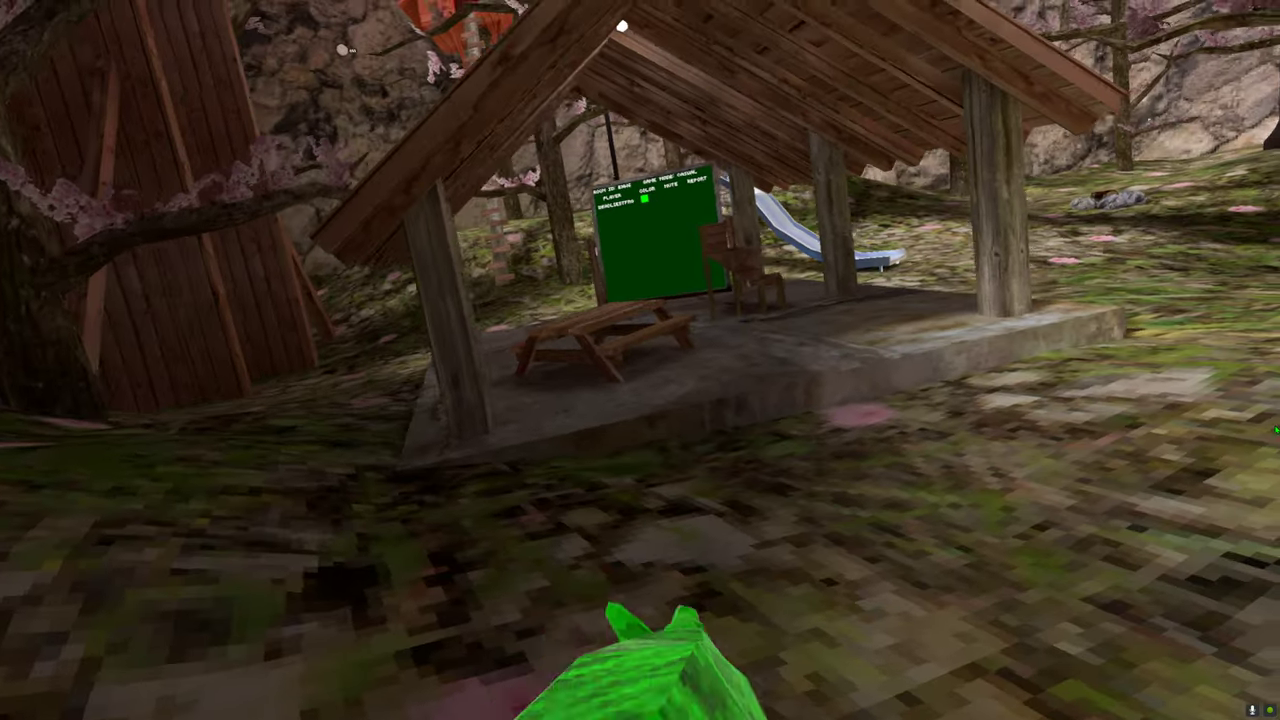
mouse_move(640, 360)
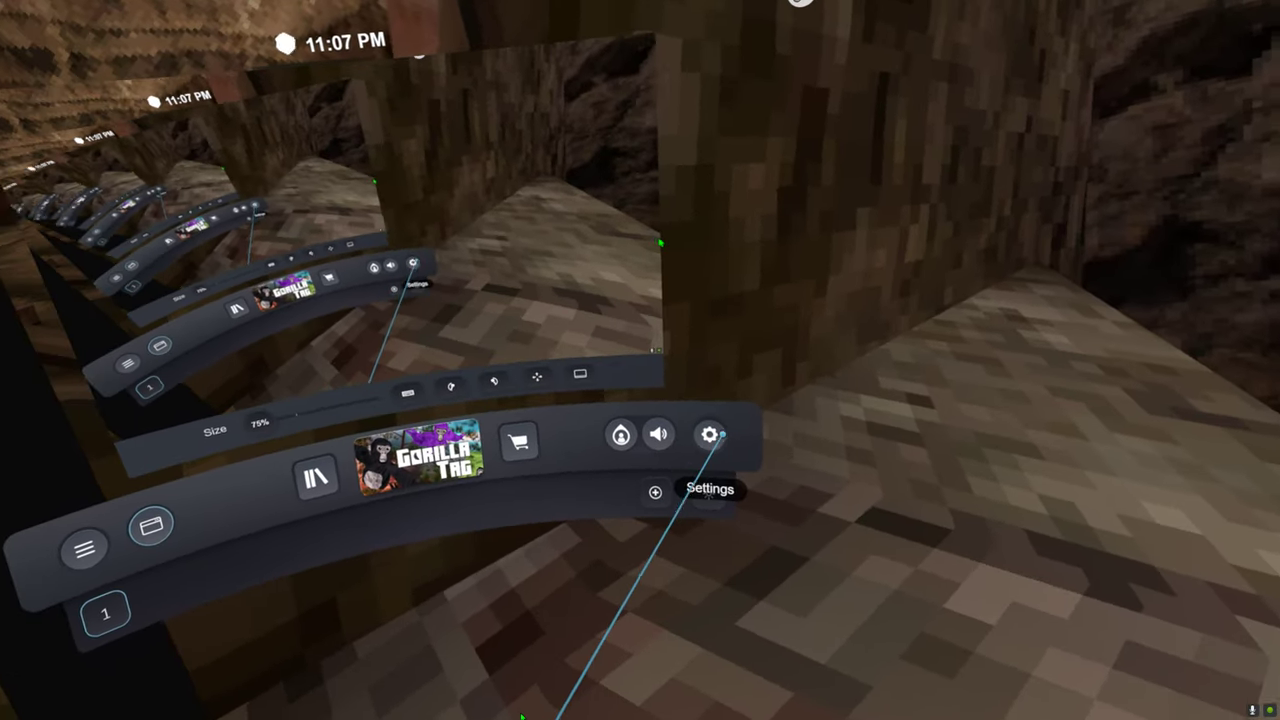
- Pick Fine in Gorilla Tag's Override World Scale dropdown
left_click(708, 435)
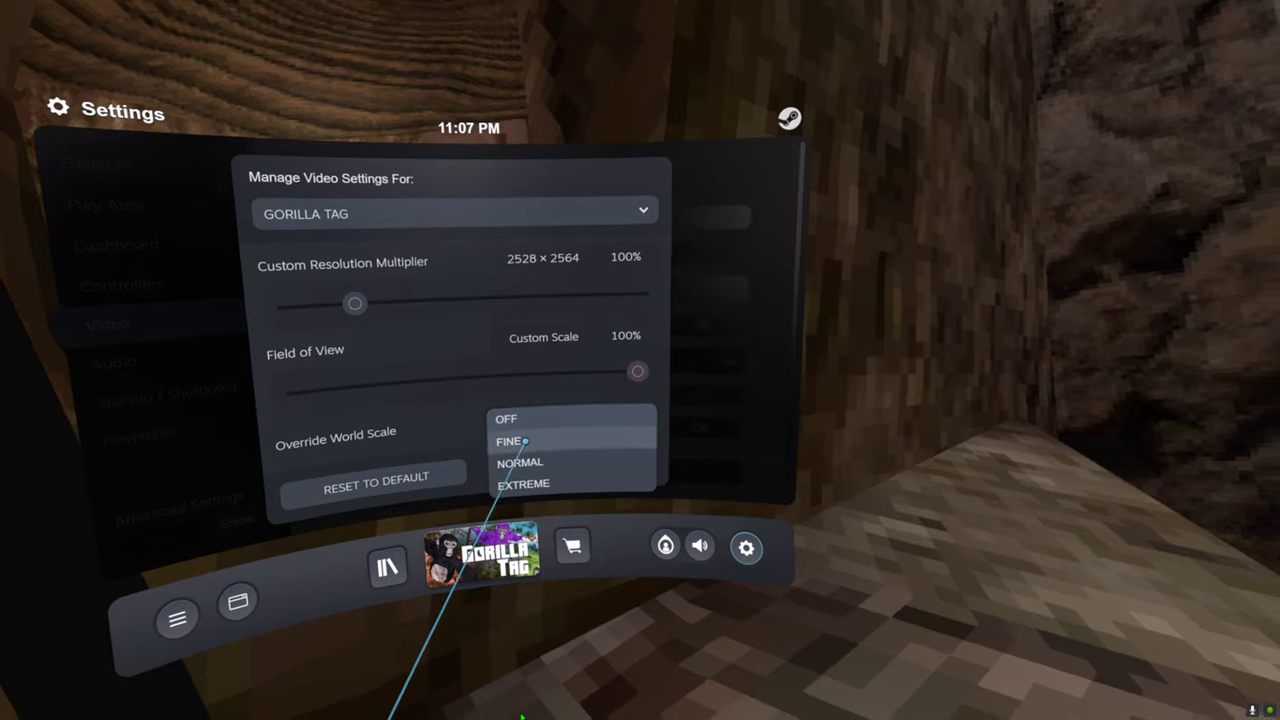
left_click(509, 441)
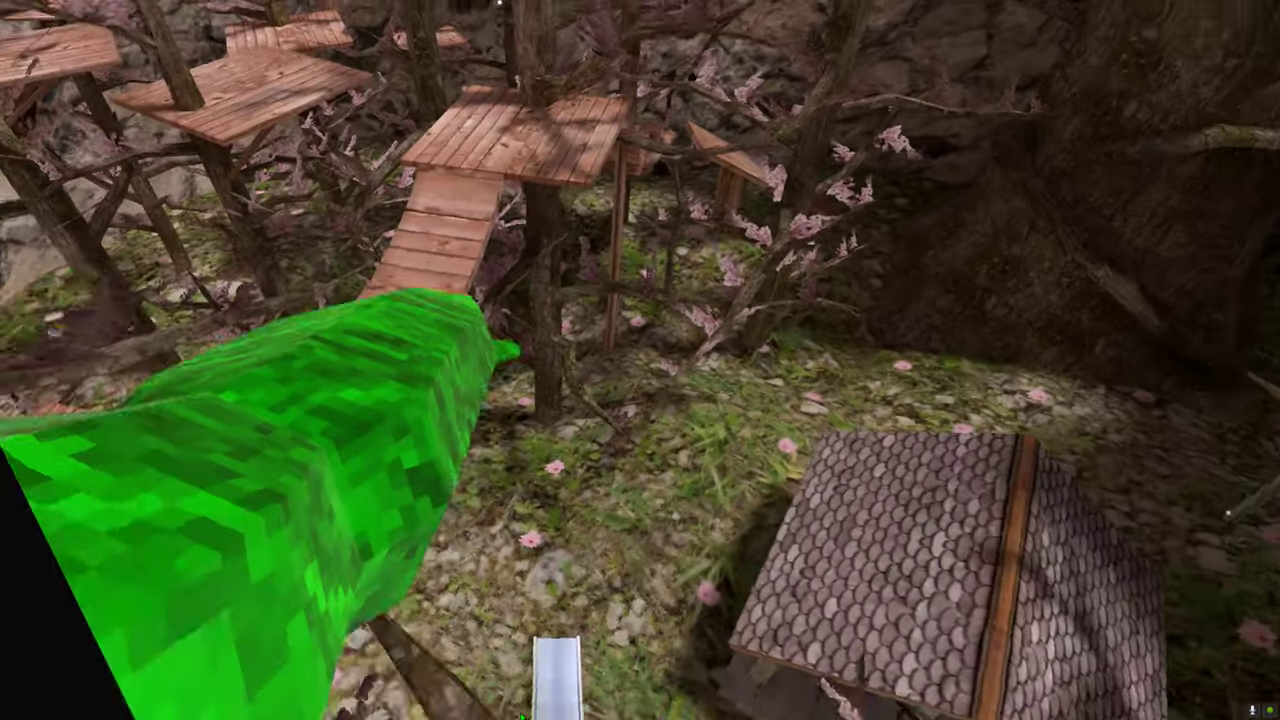
mouse_move(640, 360)
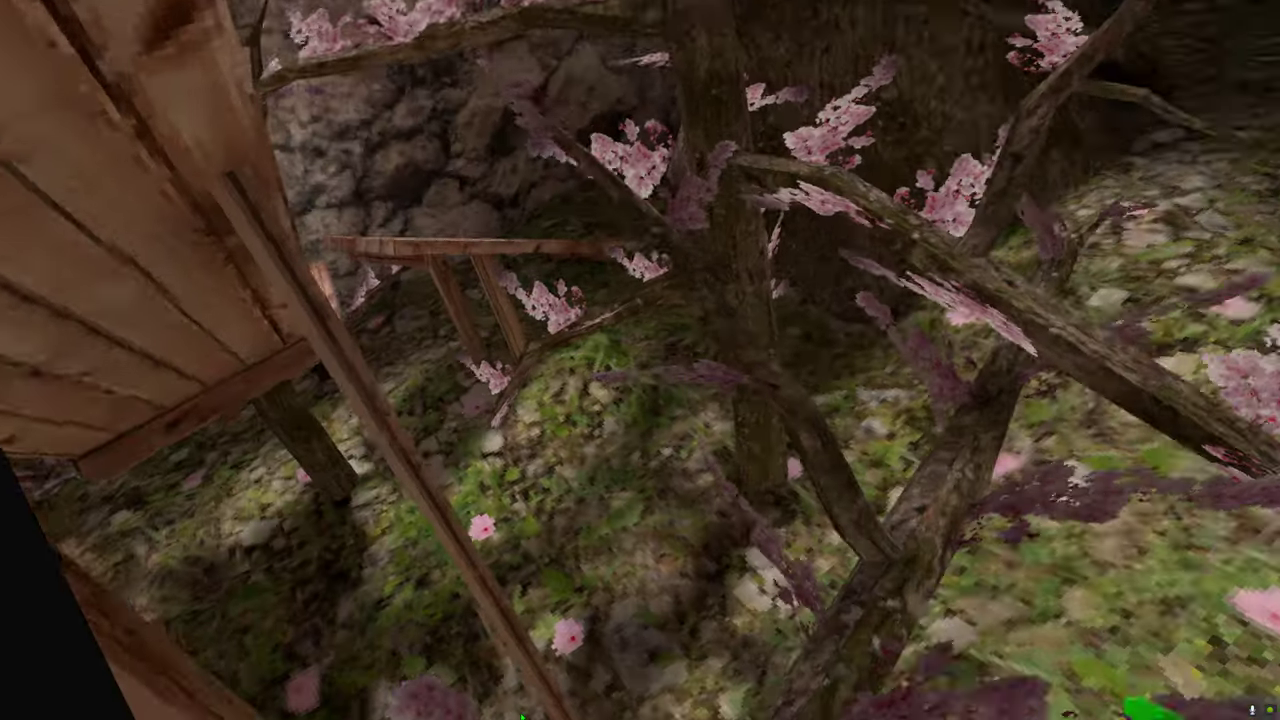
mouse_move(640, 360)
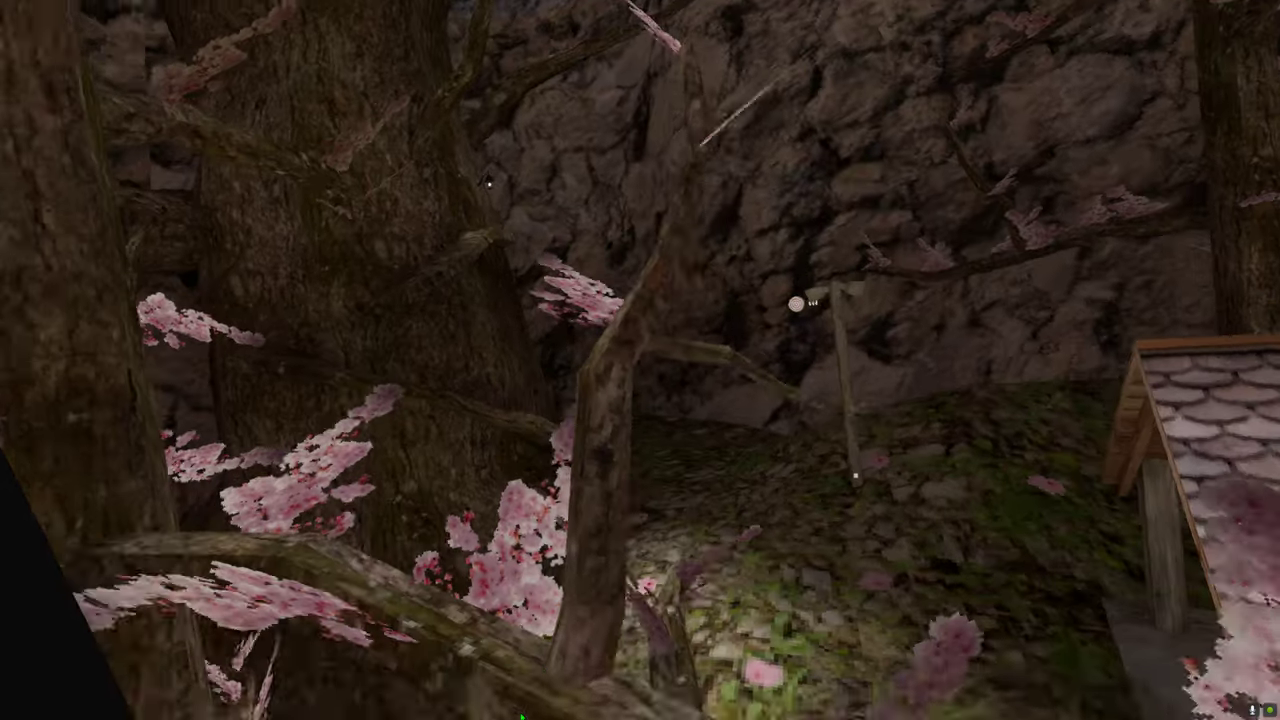
mouse_move(640, 360)
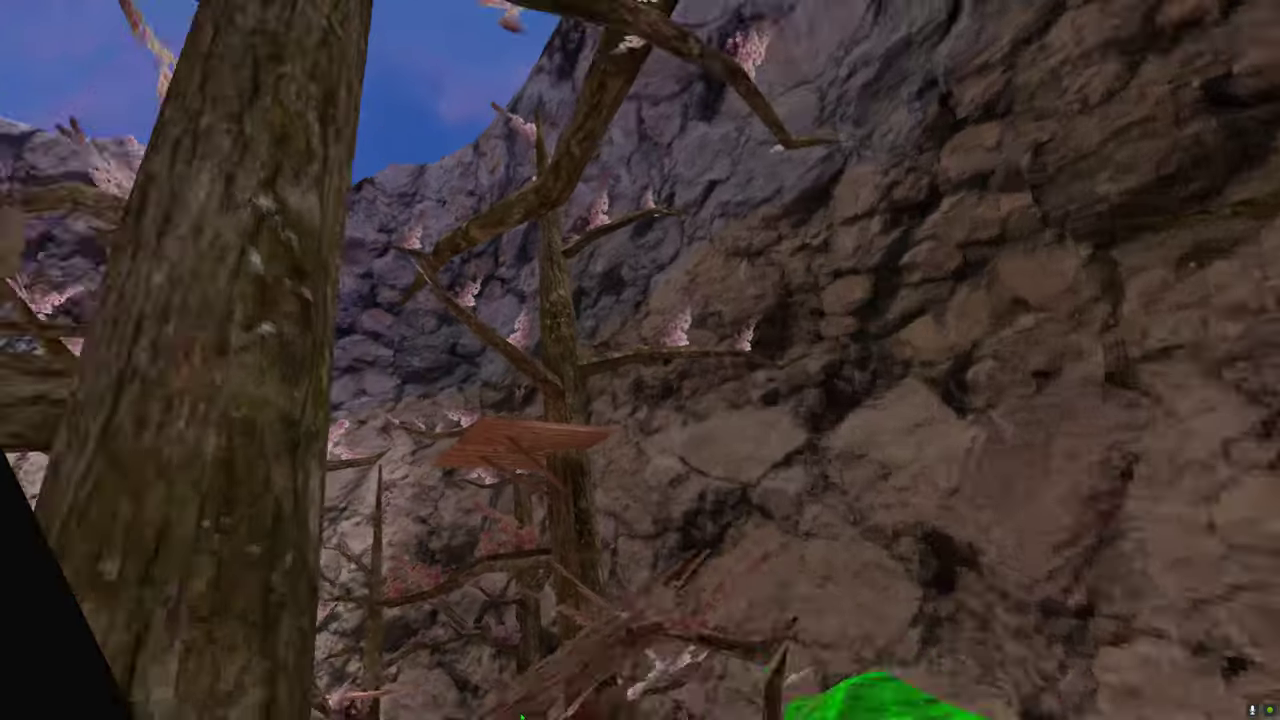